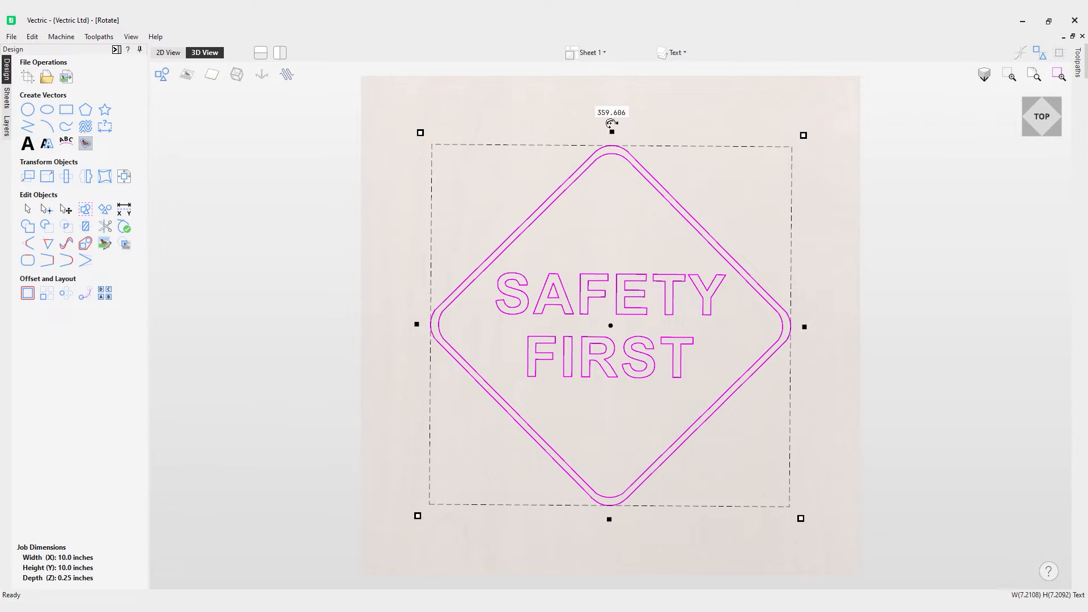
mouse_move(611, 122)
text(45)
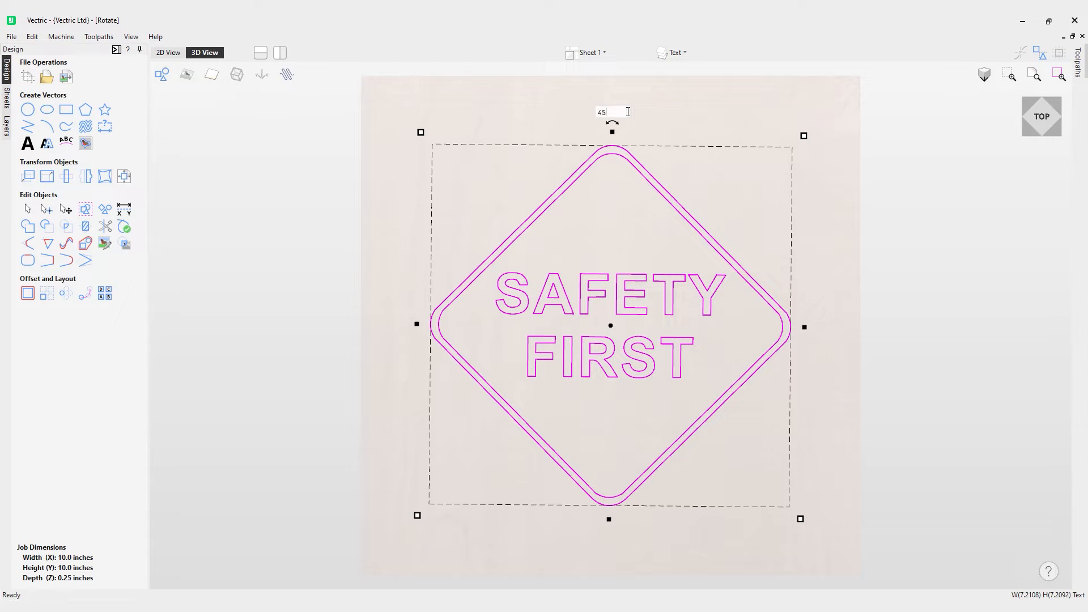
- Apply the 45-degree rotation, then bring up the sign's rotation settings
key(Return)
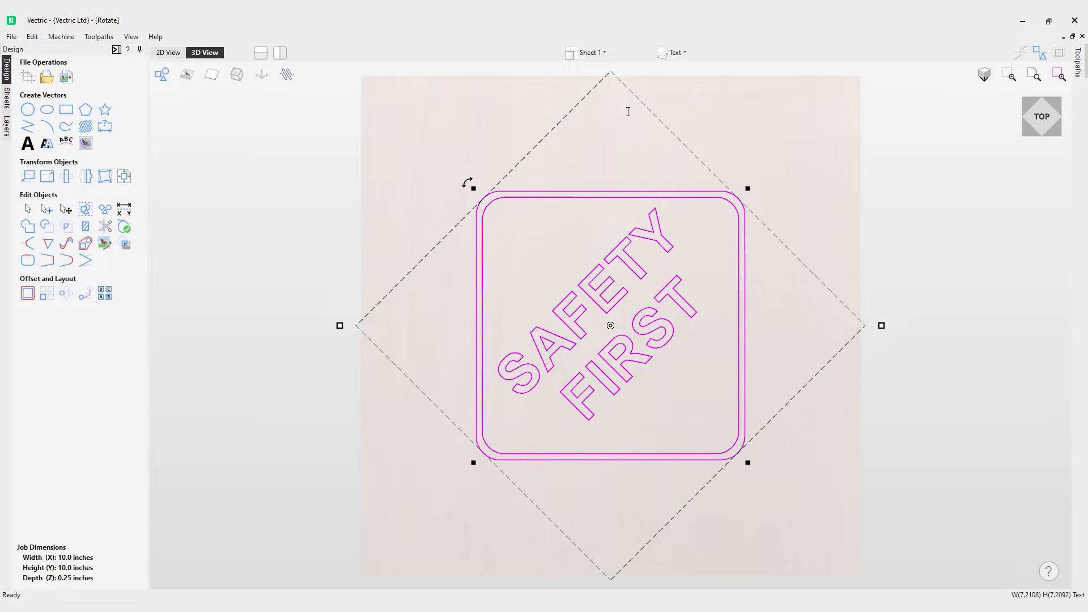
mouse_move(491, 201)
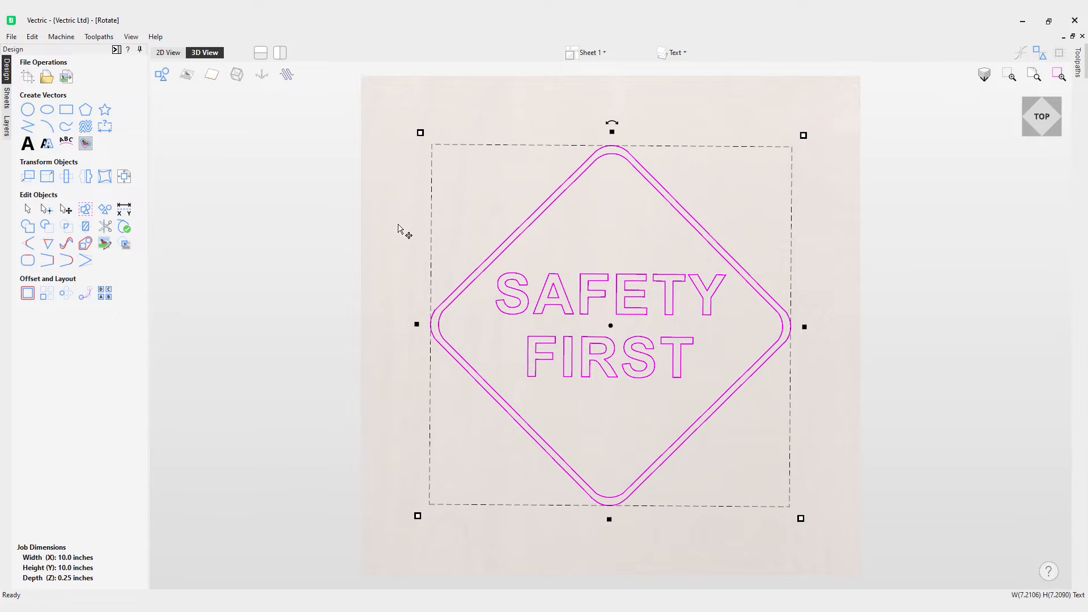
mouse_move(247, 269)
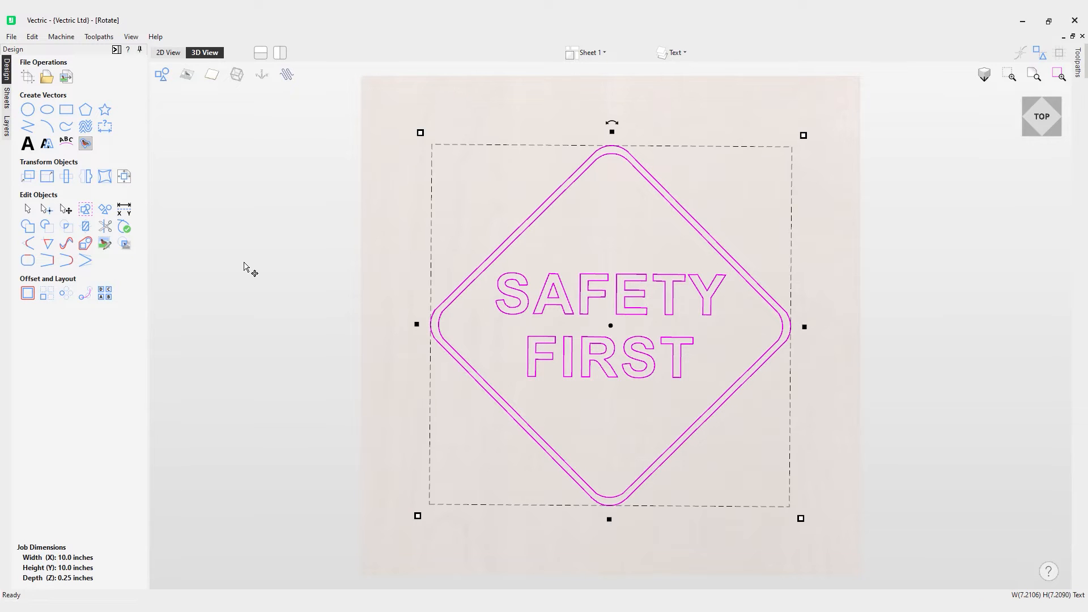
mouse_move(223, 259)
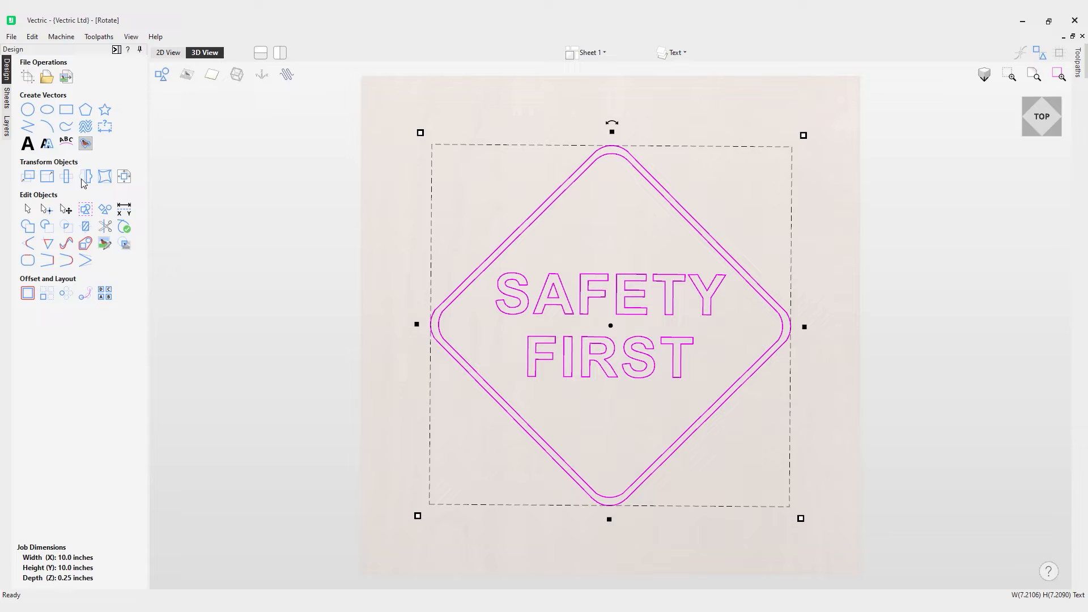
mouse_move(67, 177)
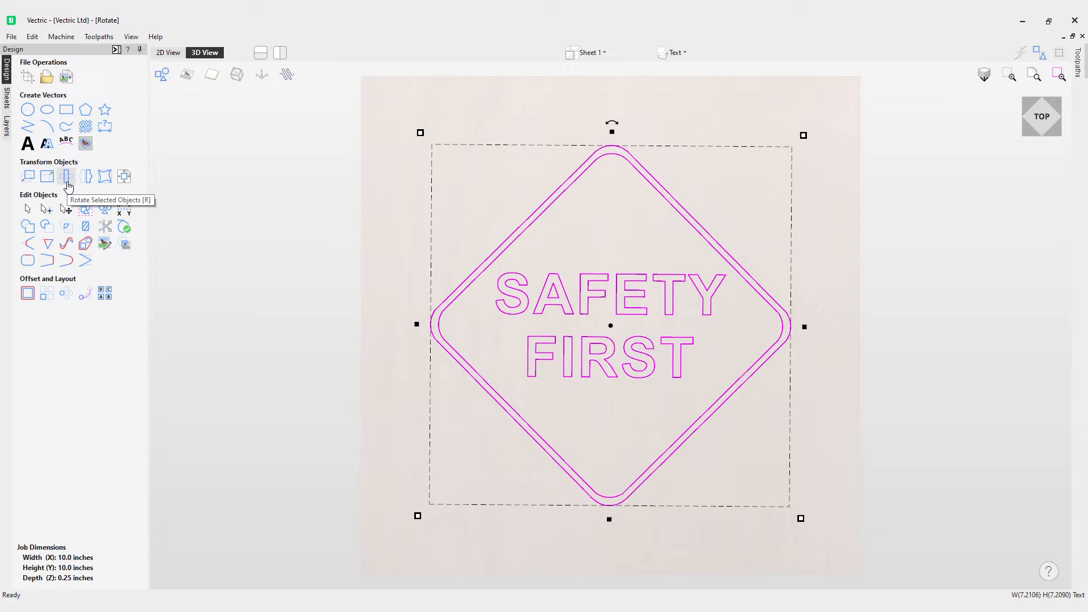
click(67, 175)
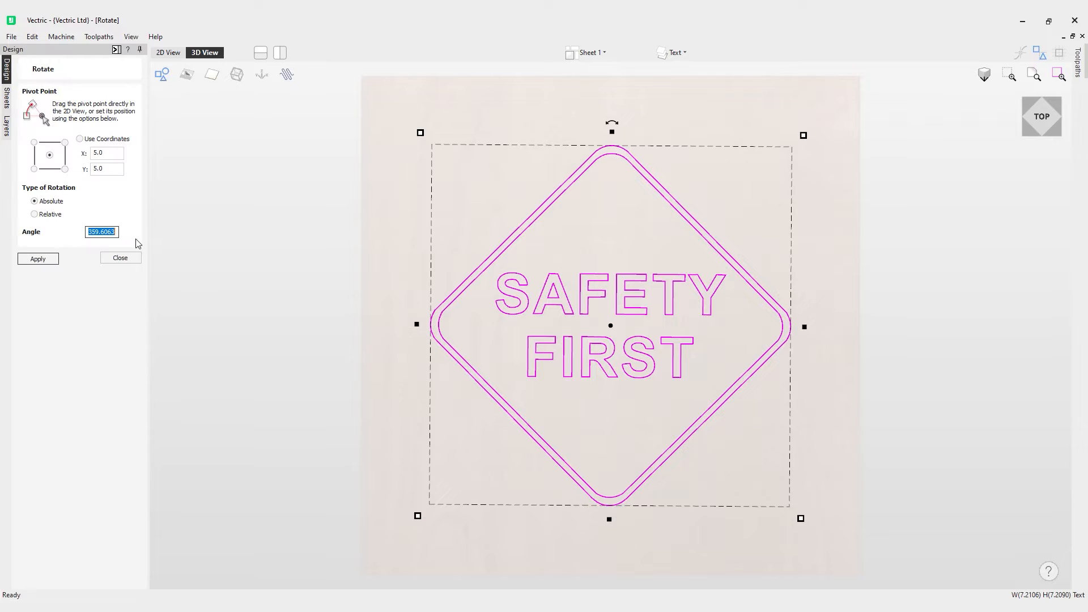
mouse_move(115, 123)
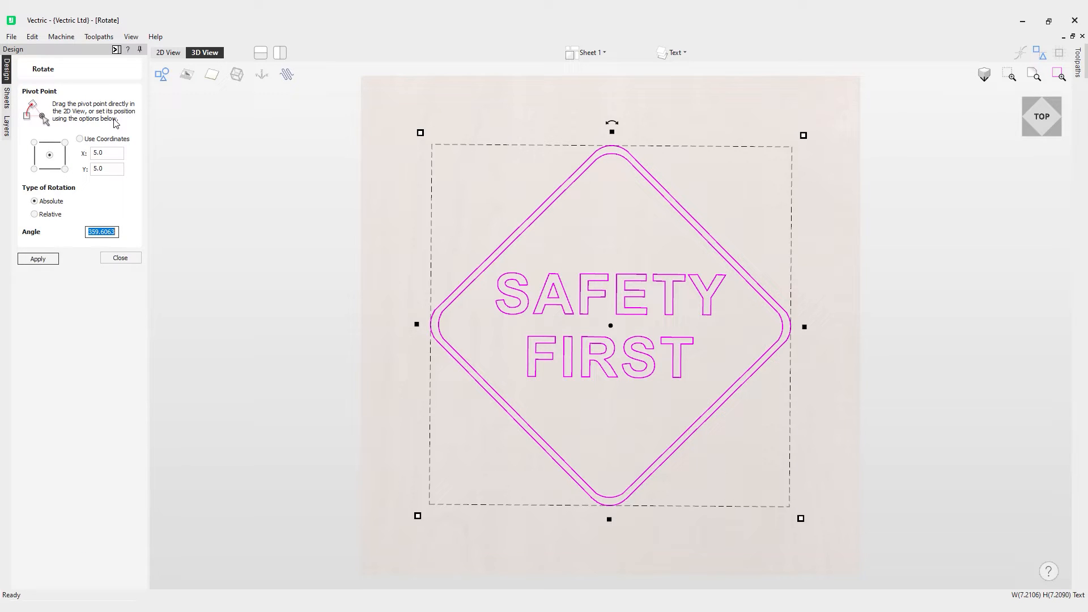
mouse_move(99, 137)
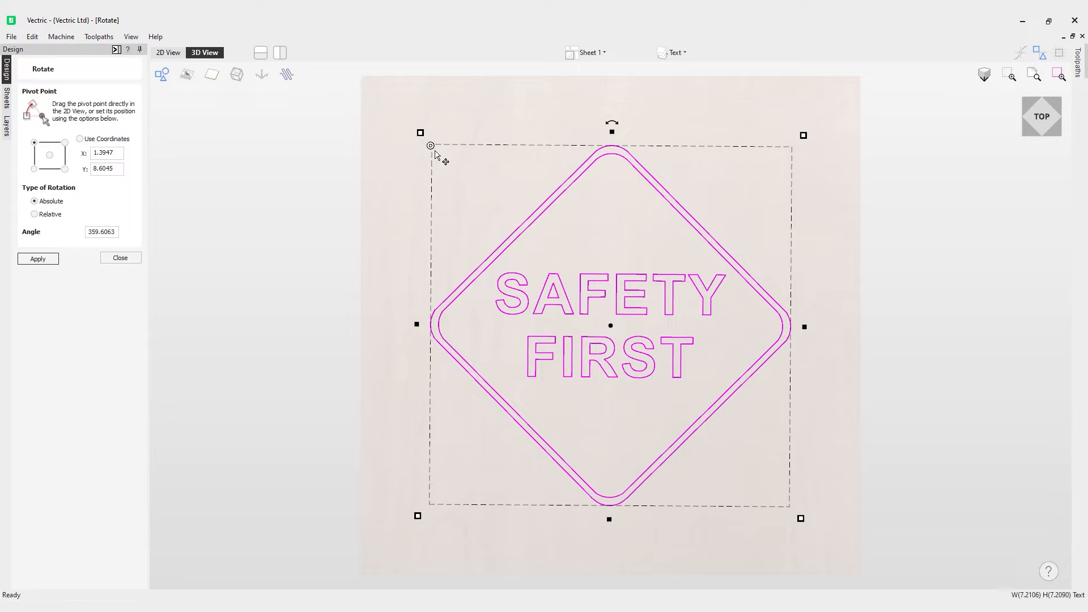
mouse_move(606, 125)
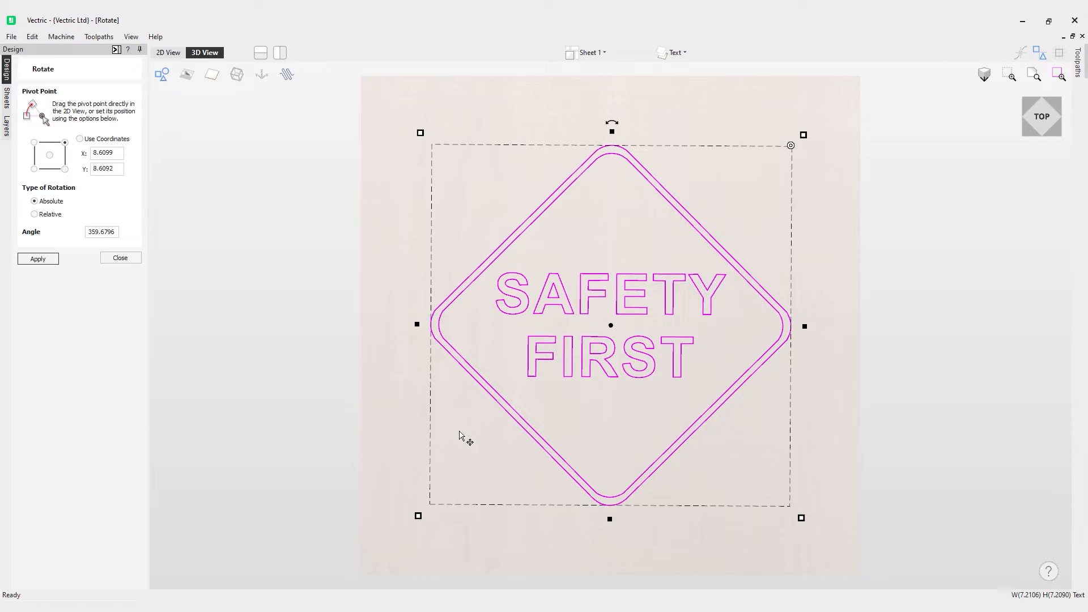
mouse_move(610, 124)
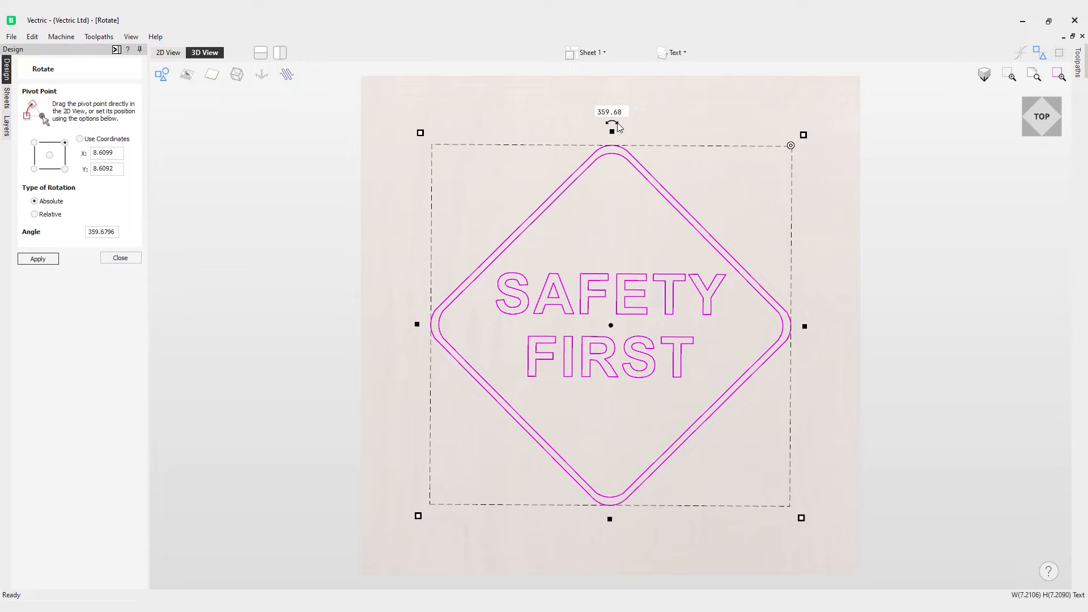
mouse_move(609, 121)
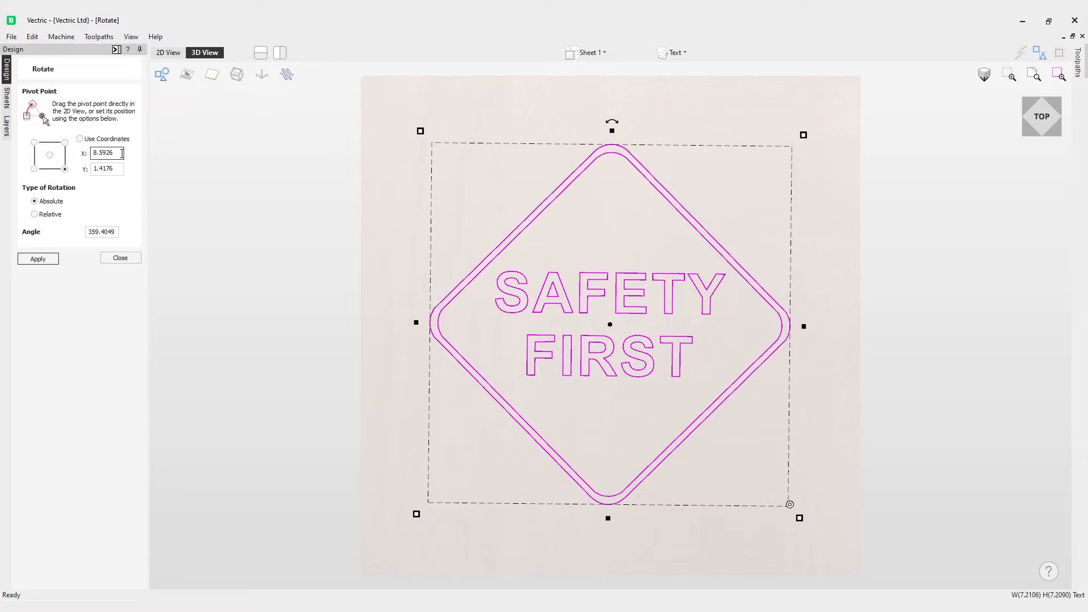
- Reset the pivot to the centre at 5.0, 5.0 by deselecting and reselecting the sign
triple_click(105, 152)
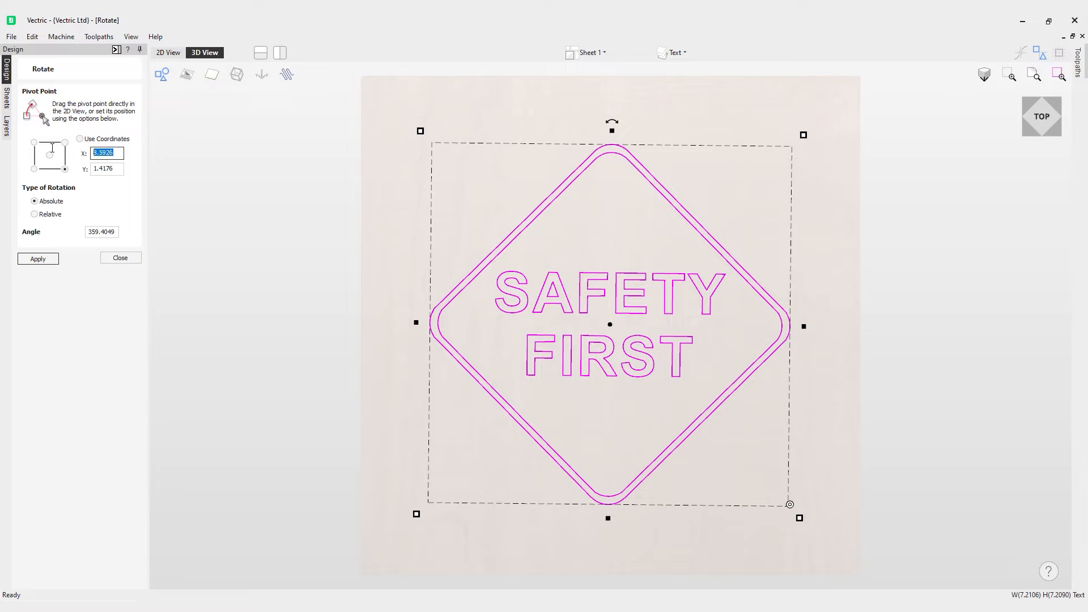
click(79, 139)
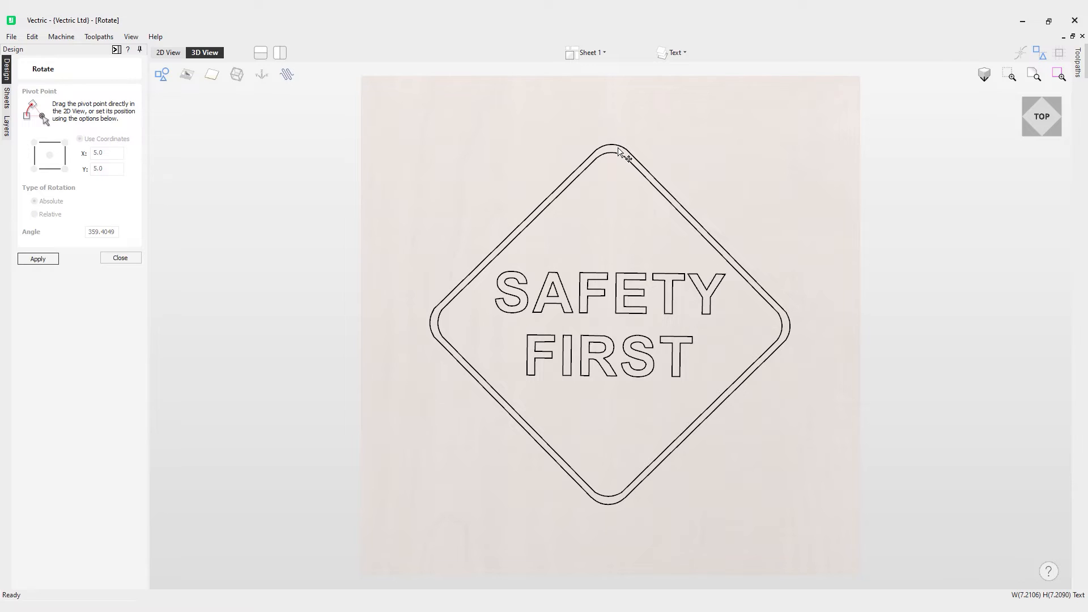
click(611, 152)
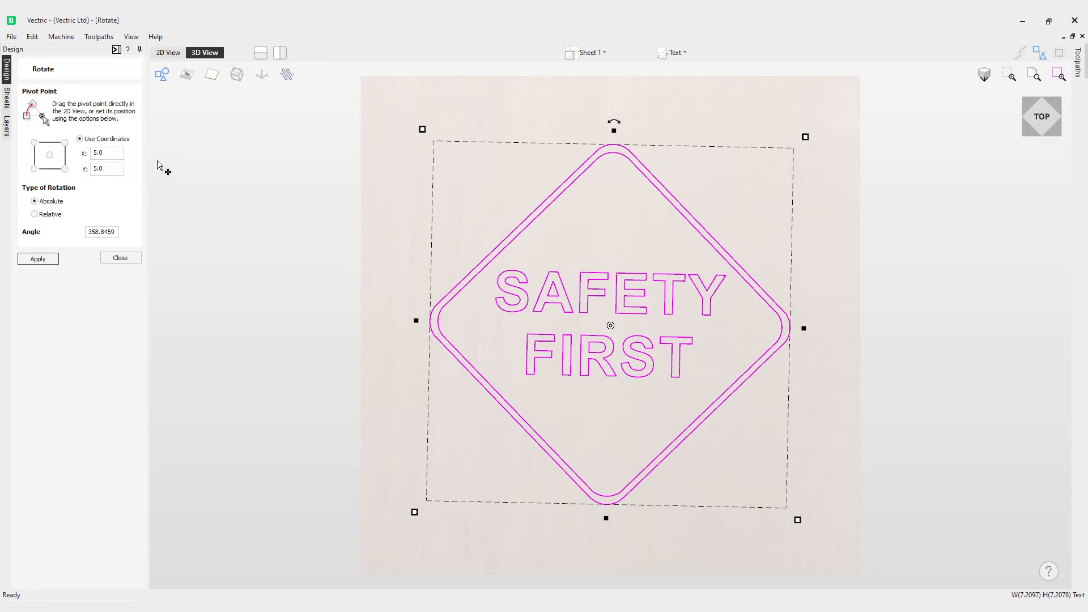
mouse_move(58, 194)
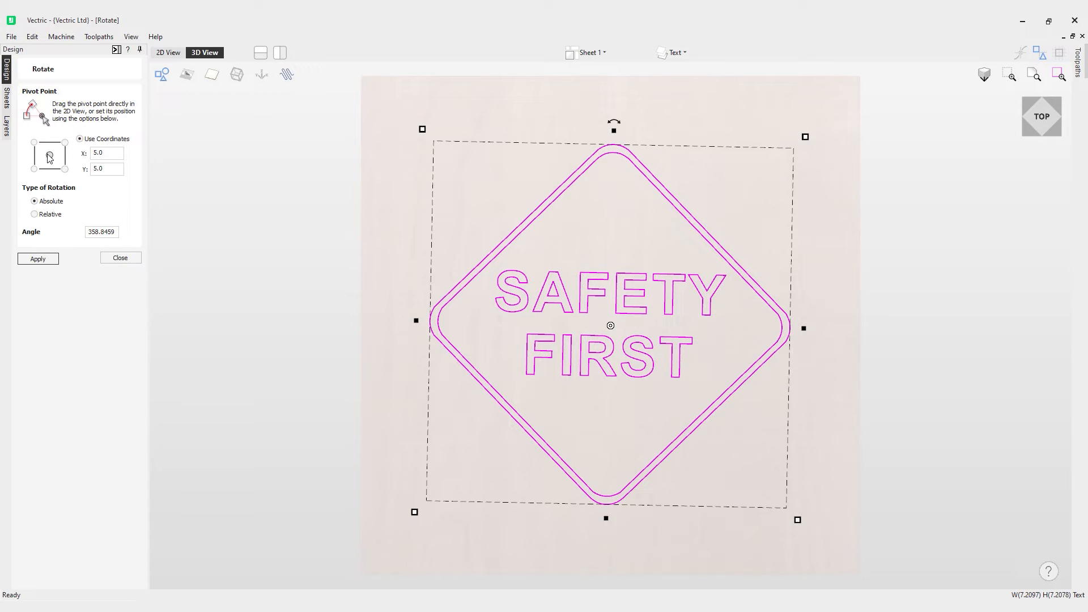
- Rotate the sign 45 degrees about its centre pivot
click(49, 154)
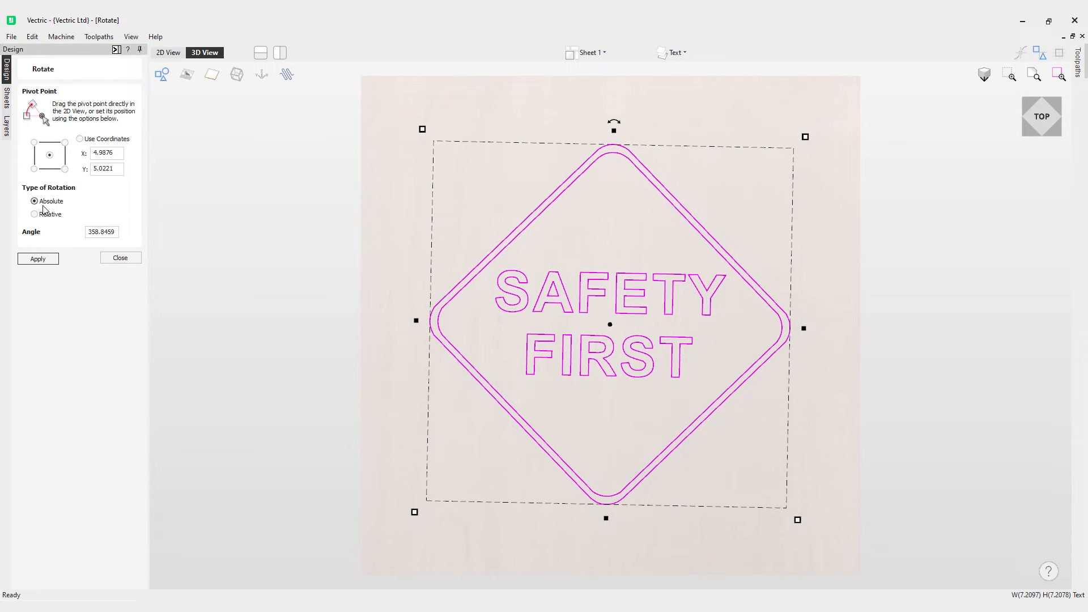
triple_click(101, 231)
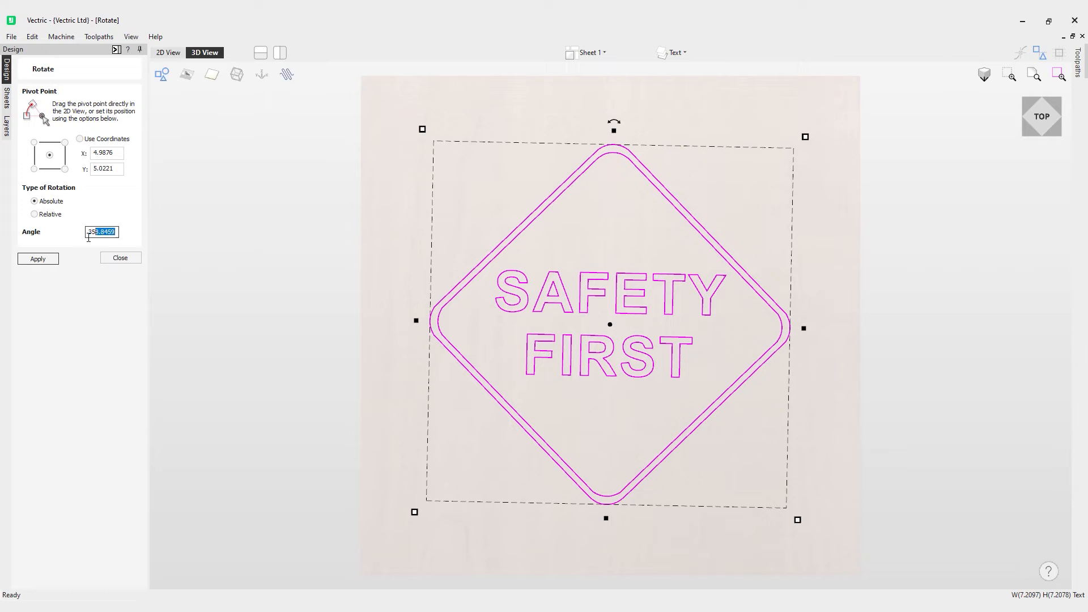
text(45)
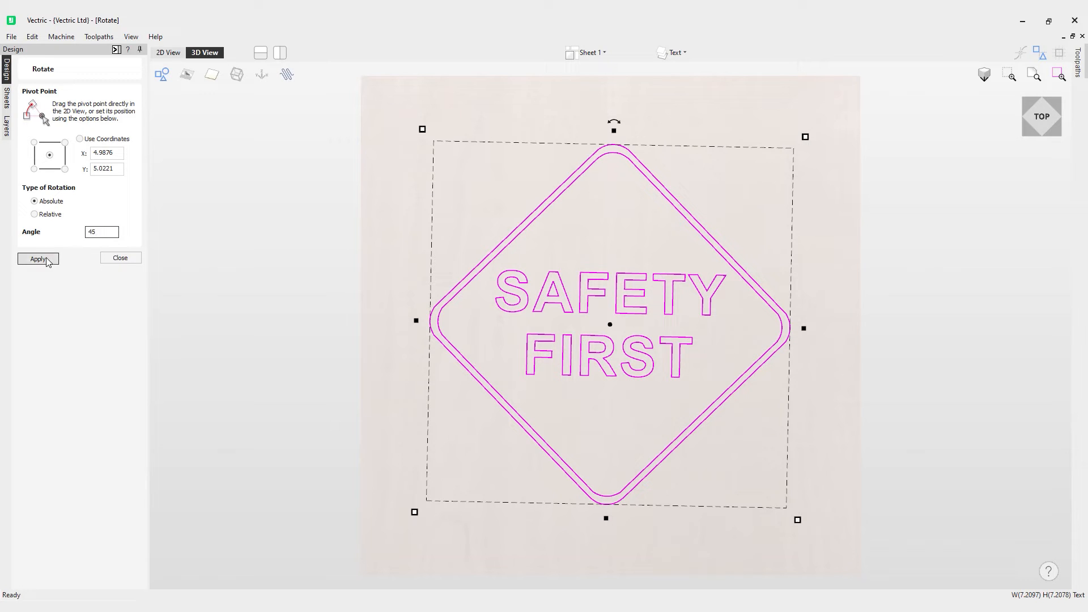
click(37, 258)
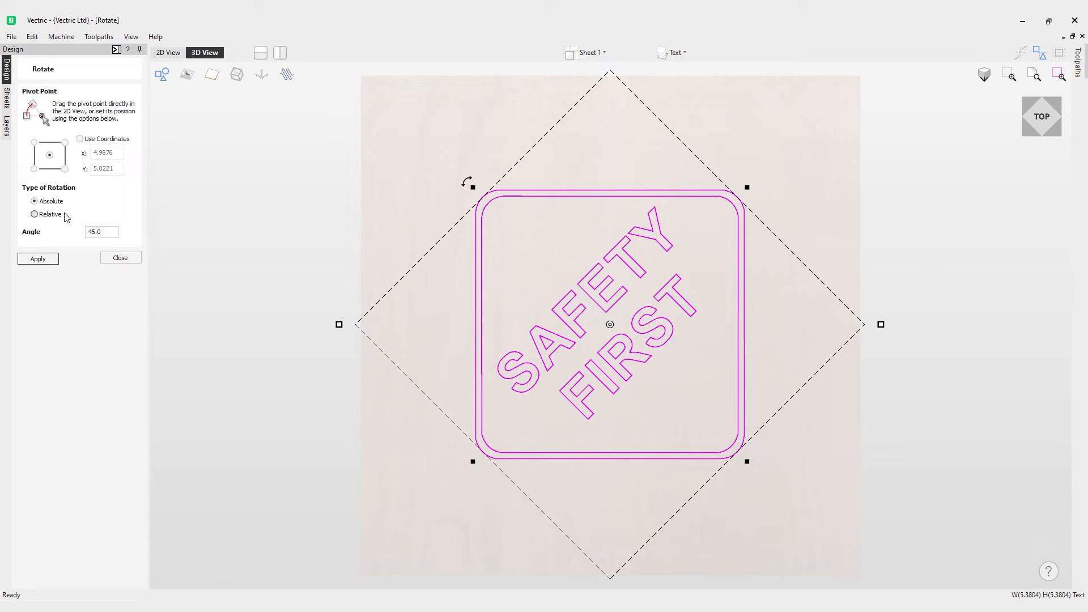
triple_click(101, 231)
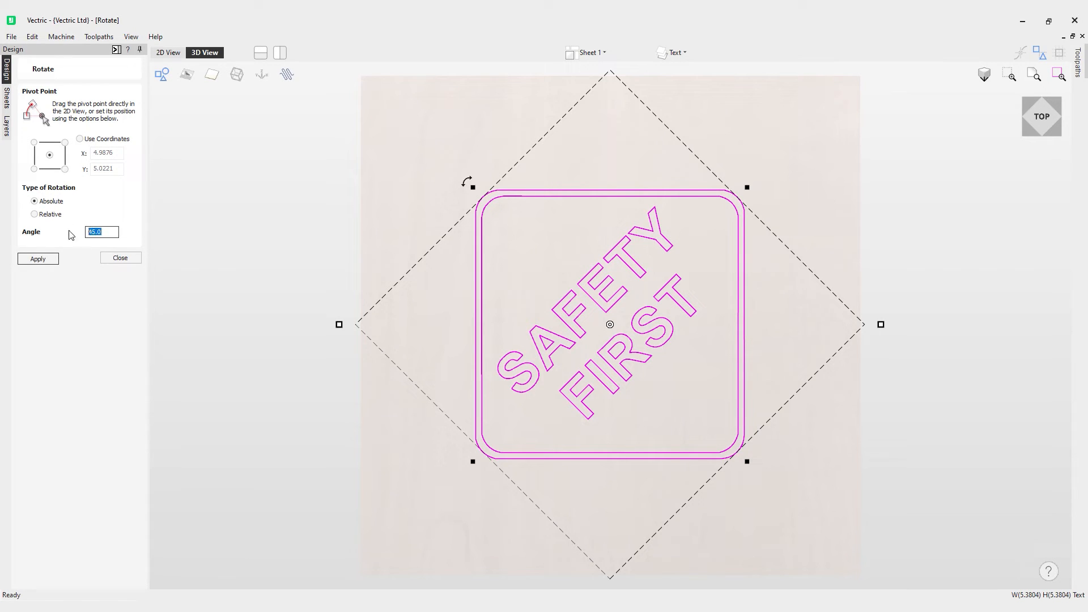
mouse_move(84, 263)
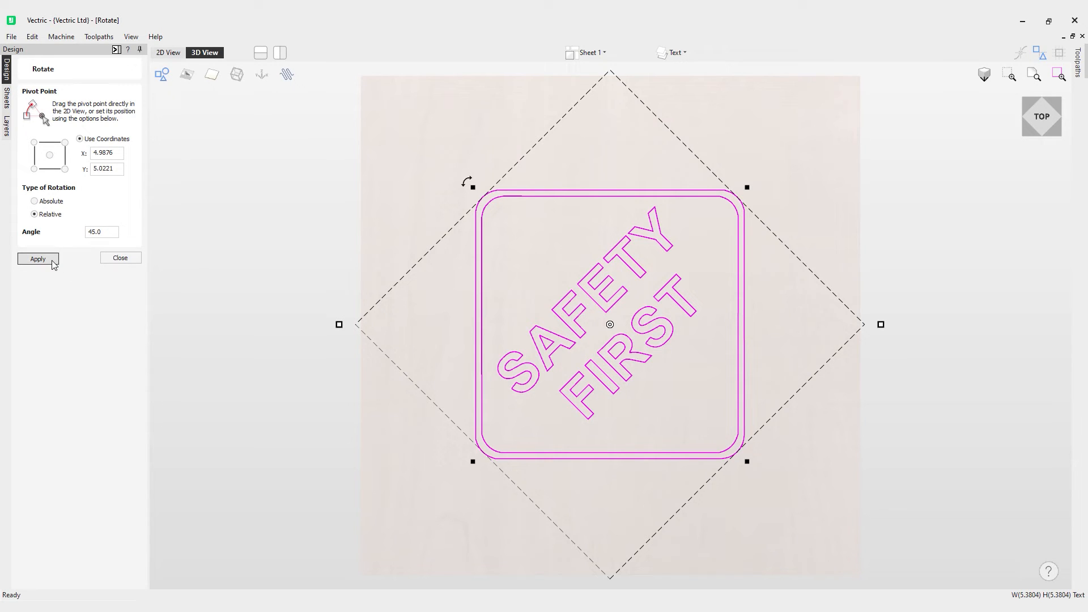
- Turn the sign a full circle in four 45-degree rotations
click(37, 258)
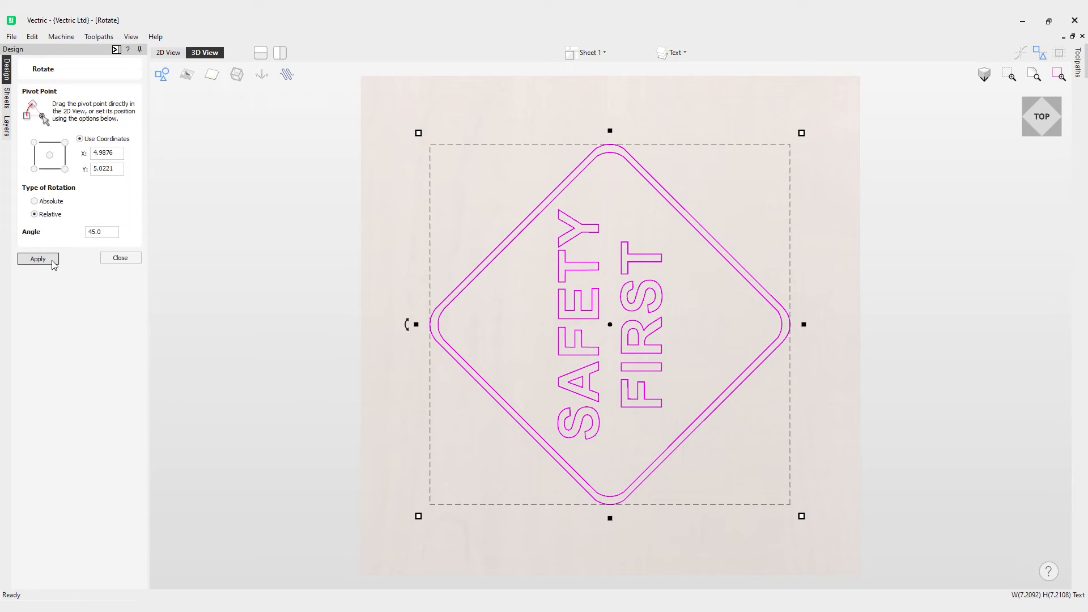
click(38, 258)
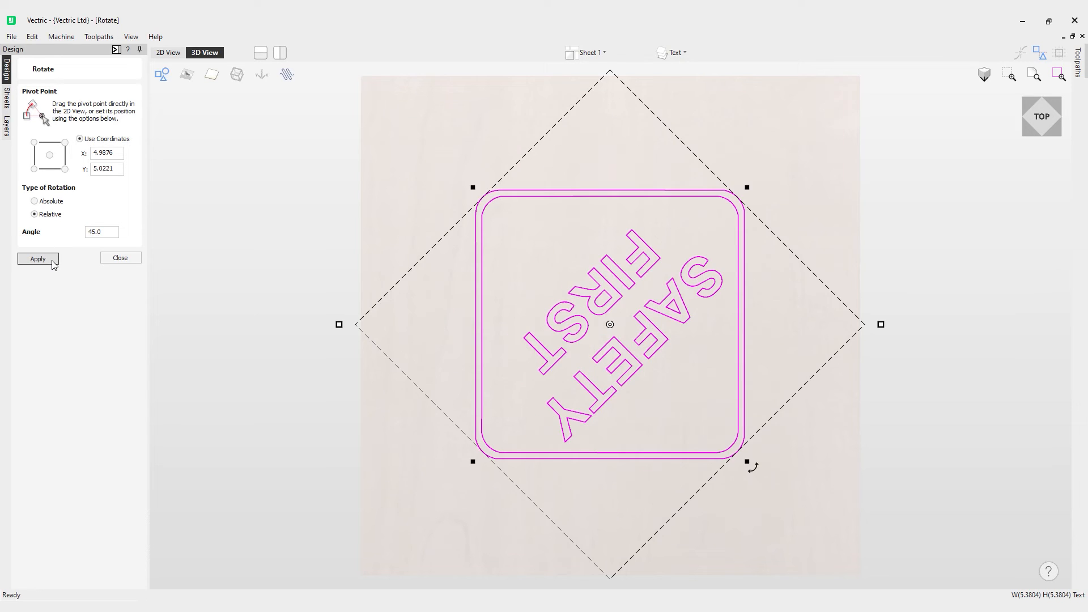
click(37, 259)
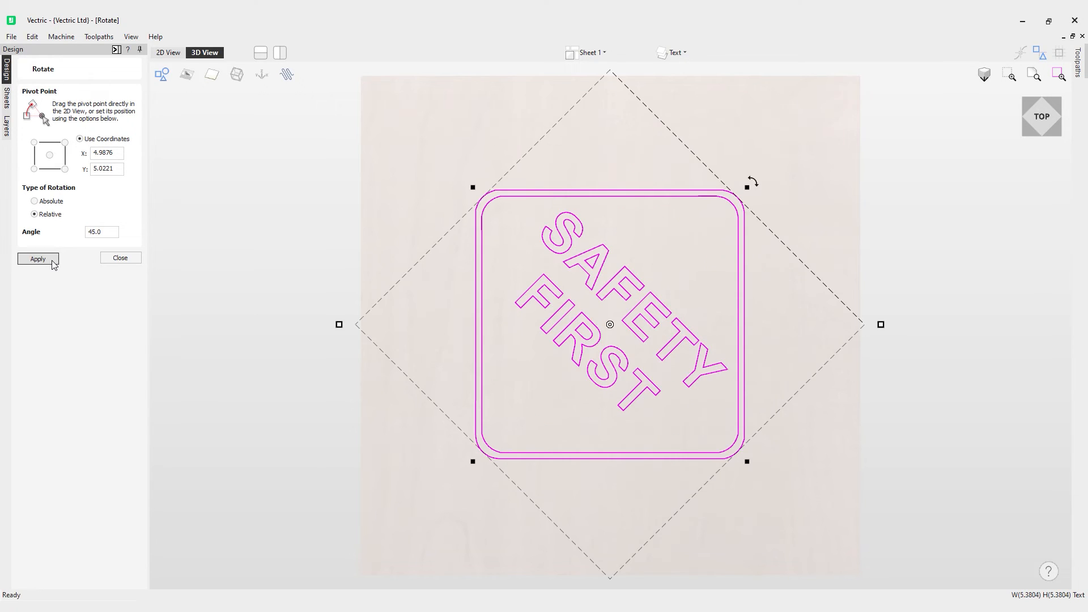
click(37, 259)
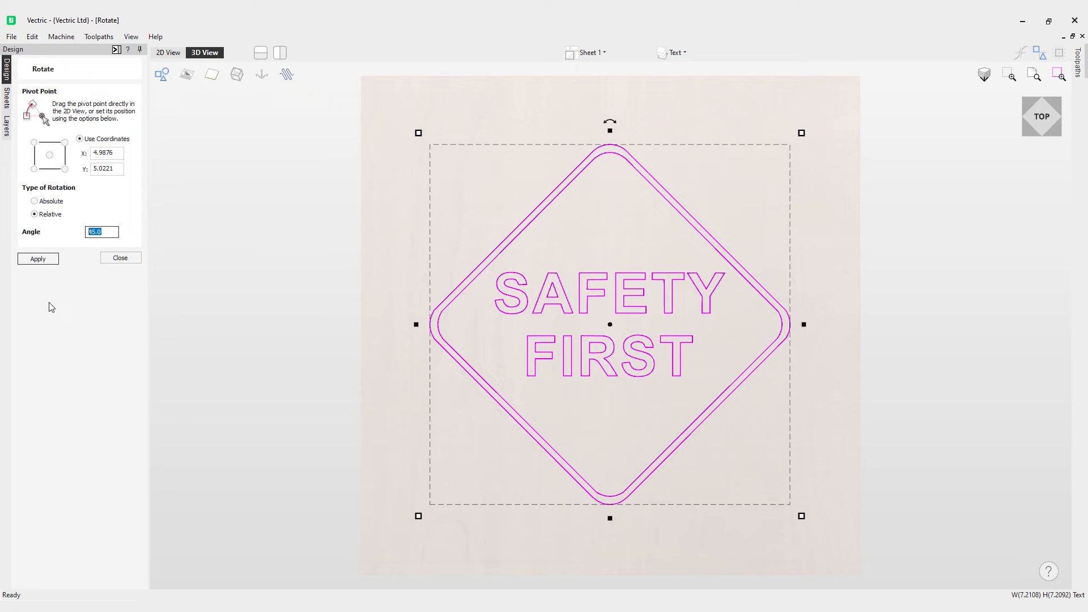
- Set the angle to -45 and rotate back a full circle in four steps
text(-45)
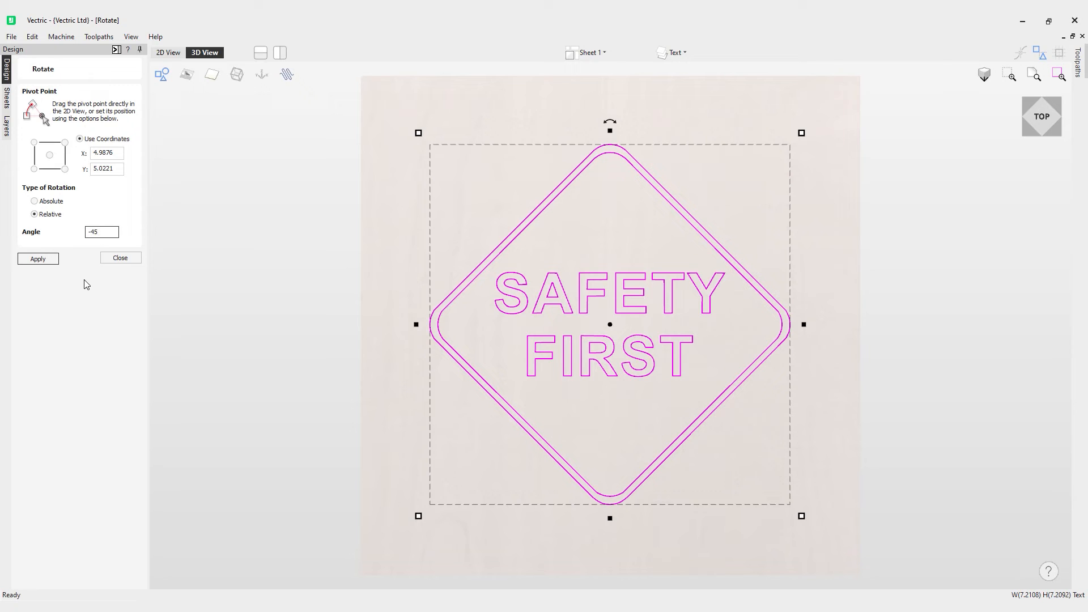
click(37, 258)
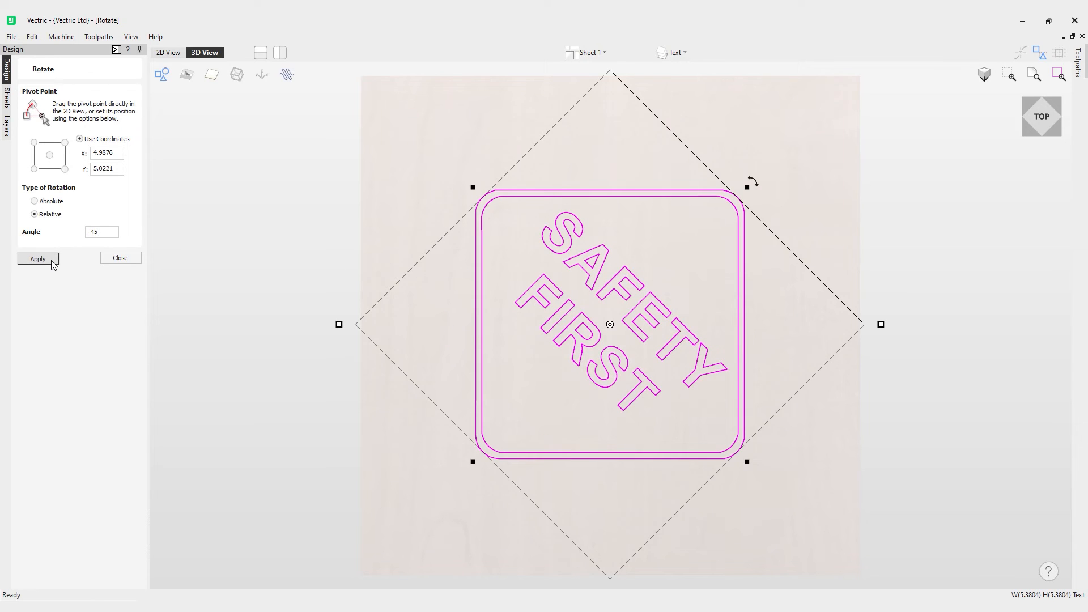
click(38, 258)
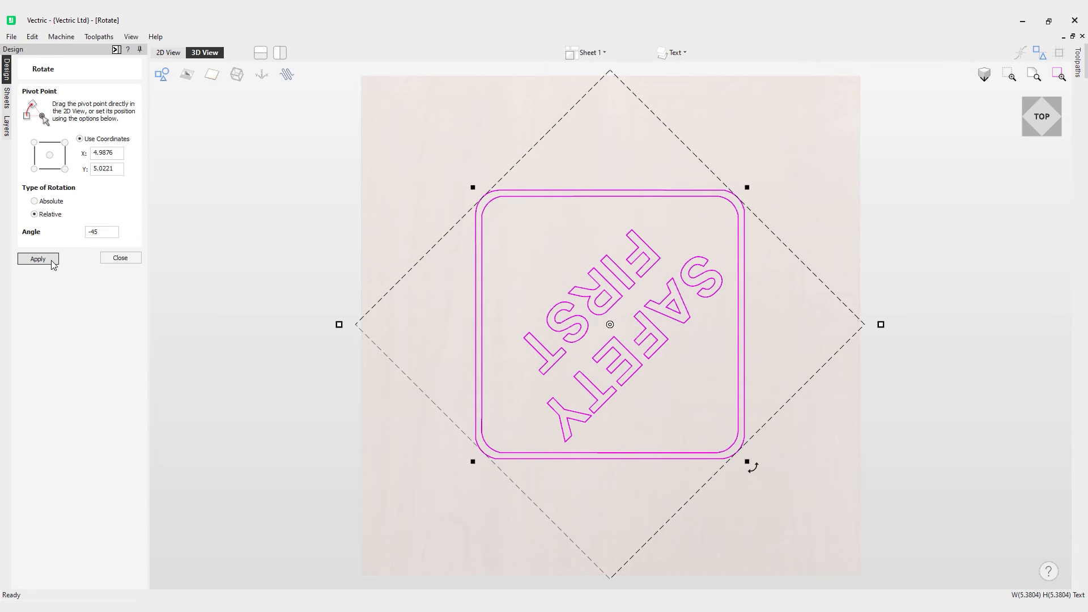
click(38, 259)
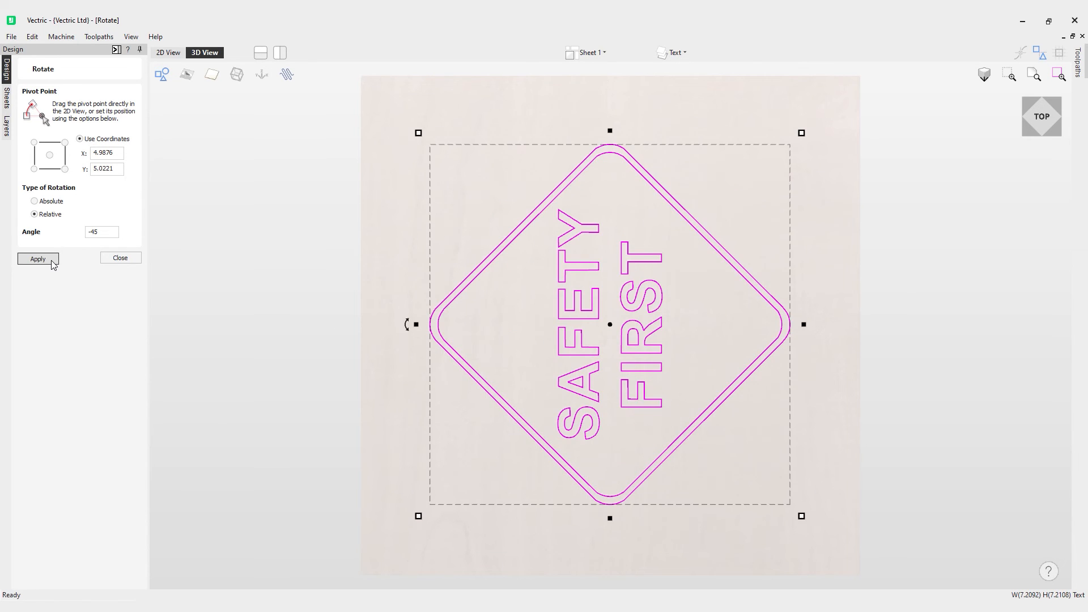
click(37, 259)
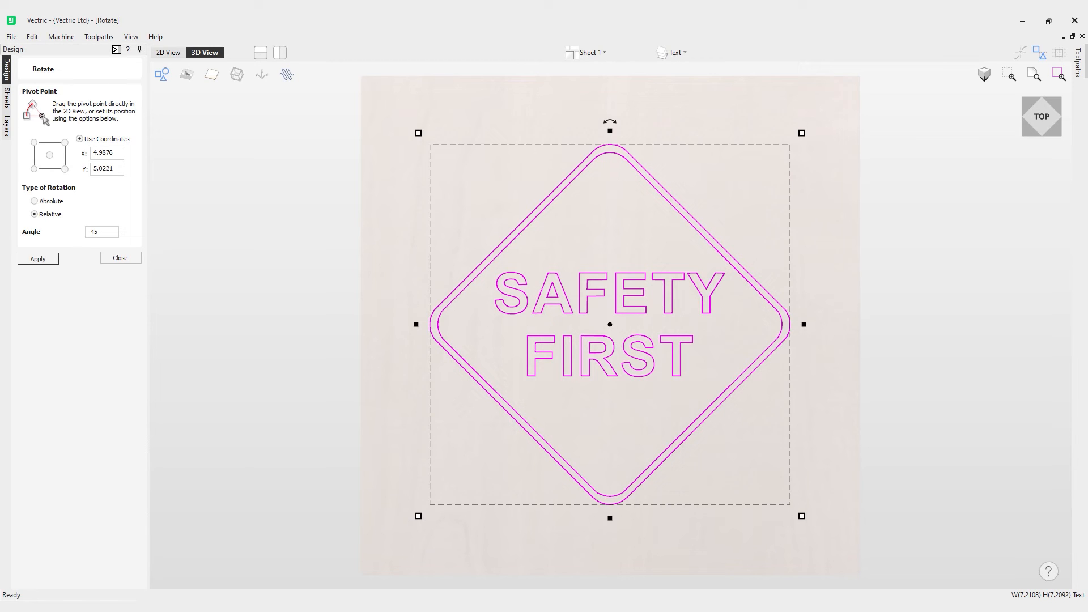
mouse_move(482, 313)
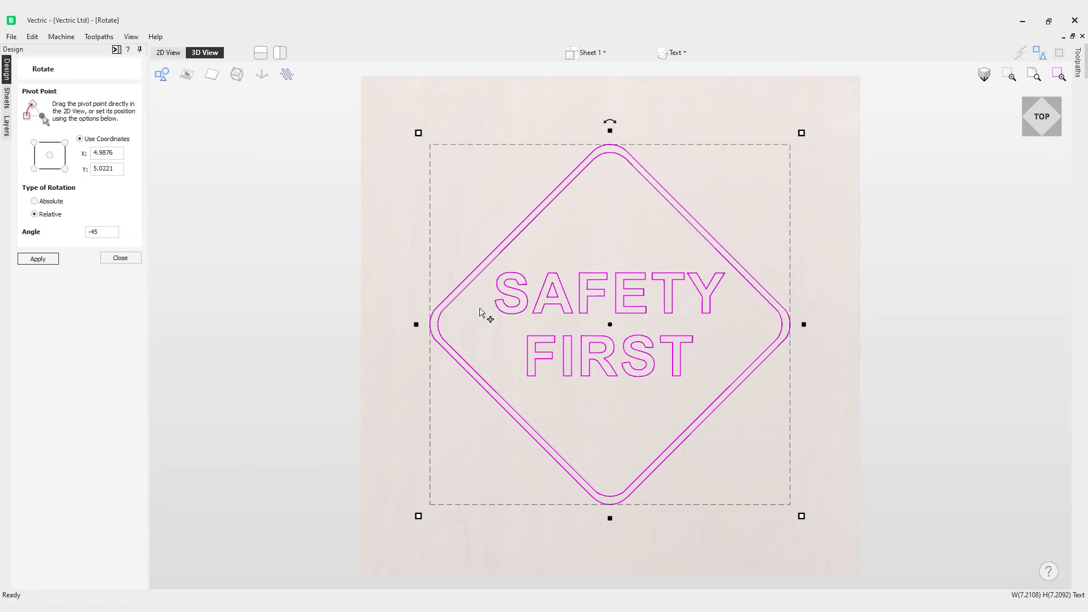
mouse_move(609, 121)
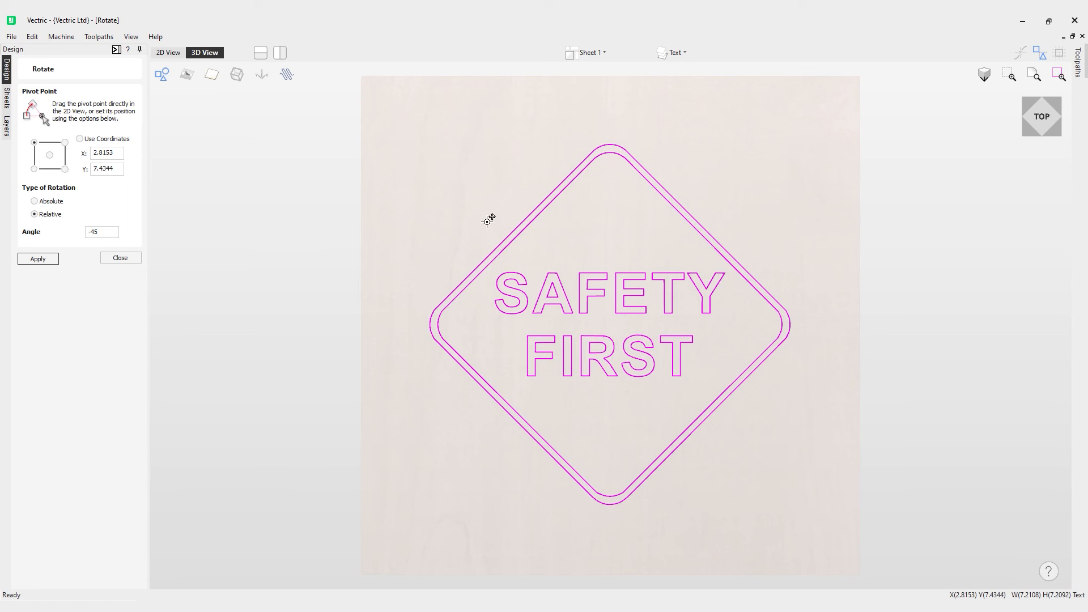
mouse_move(573, 249)
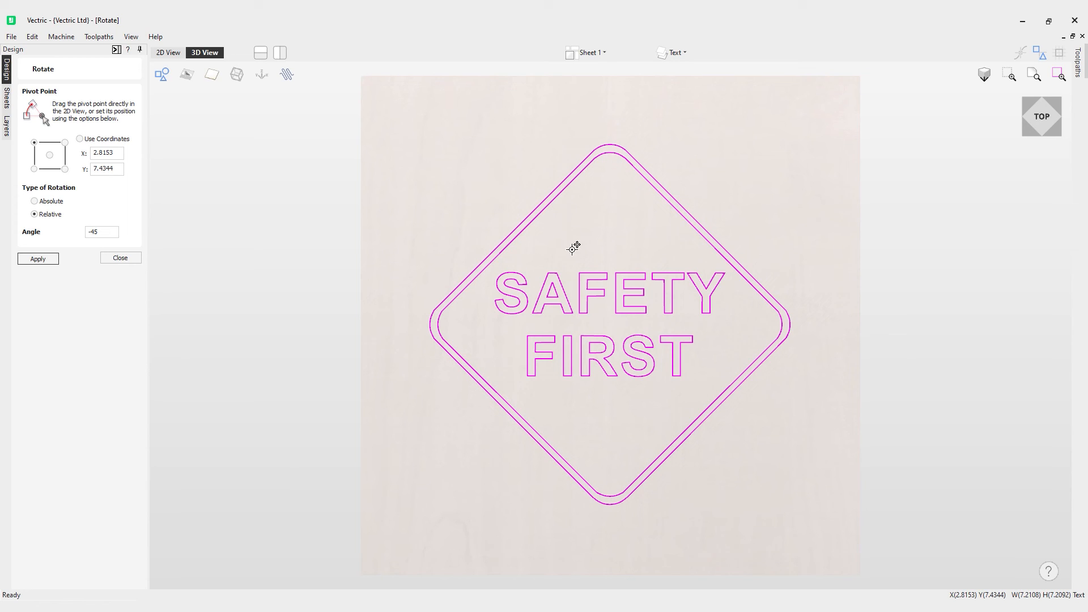
mouse_move(438, 219)
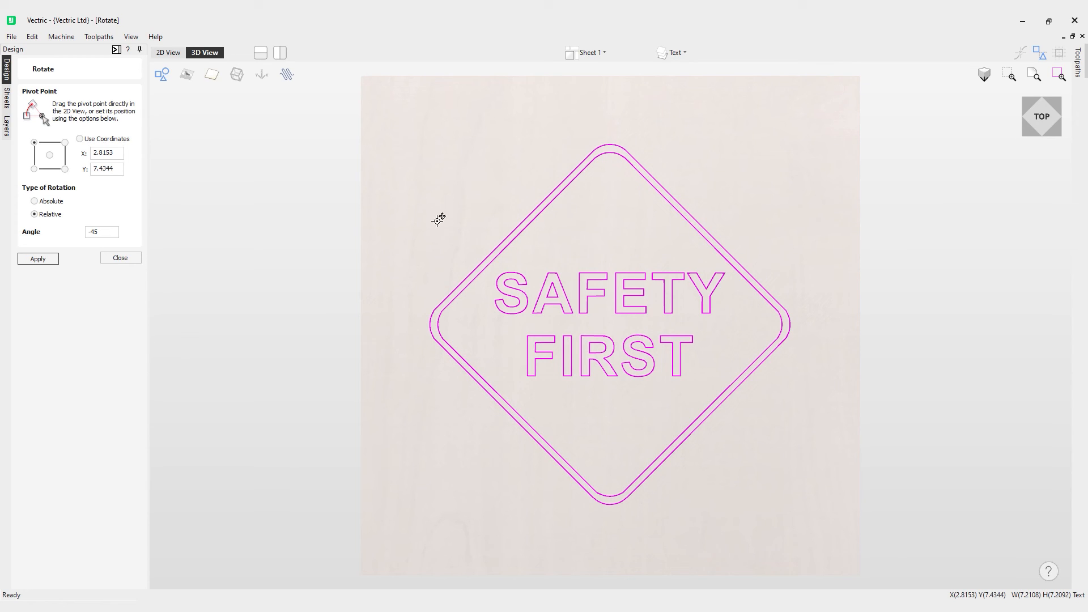
mouse_move(529, 286)
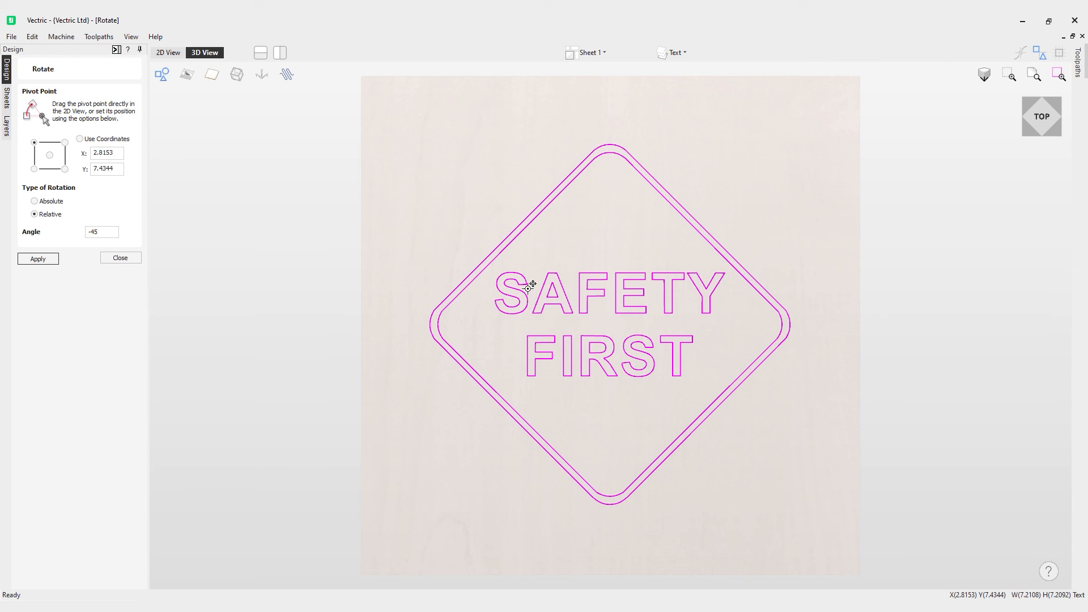
mouse_move(465, 302)
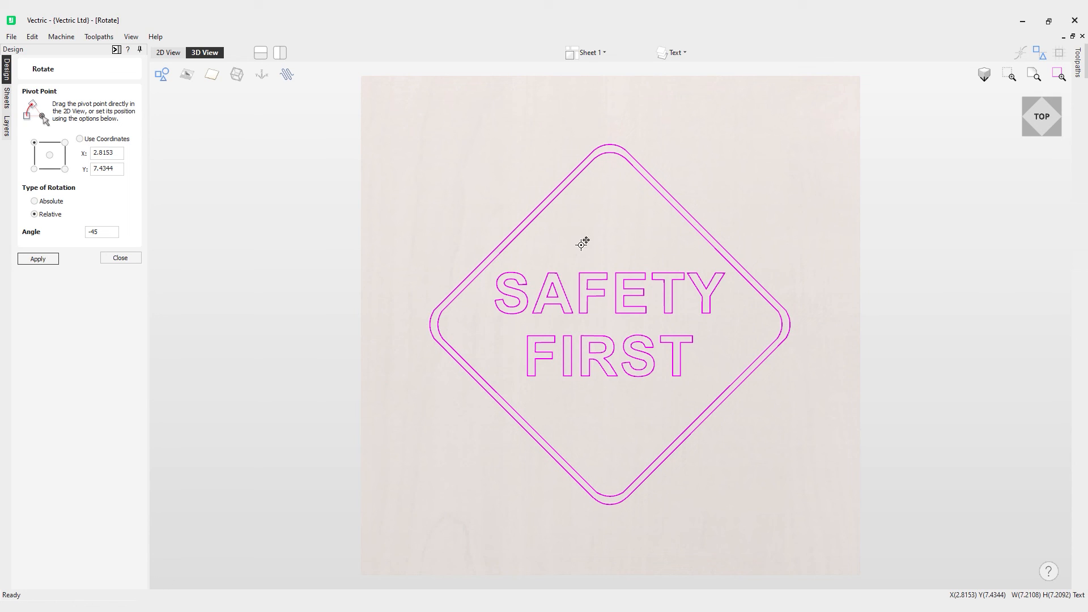
- Place the rotation pivot near the diamond's top corner, at about 5.0, 7.9
click(582, 242)
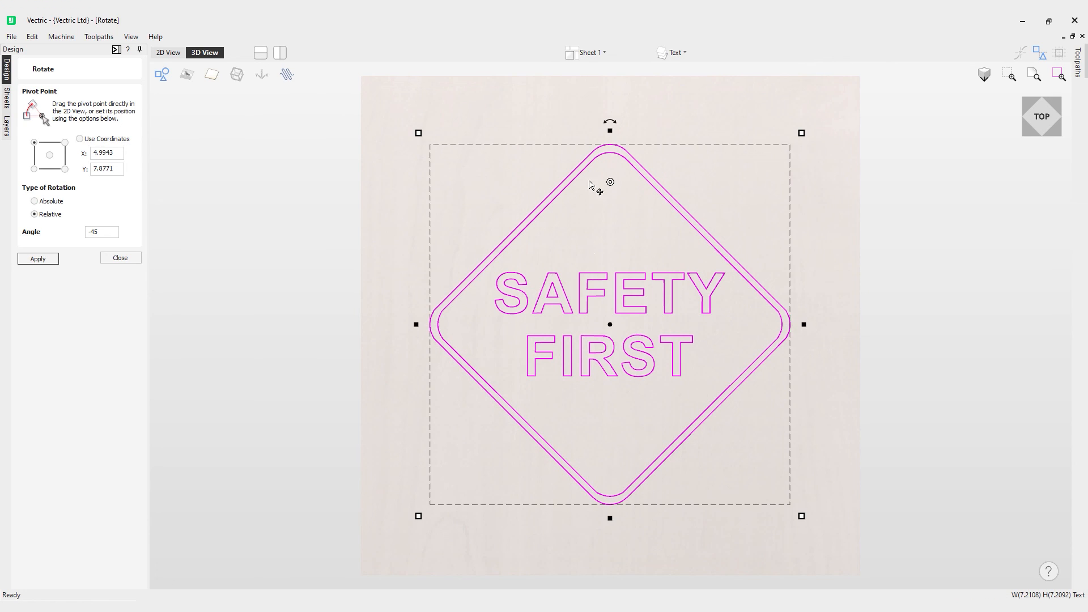
mouse_move(182, 393)
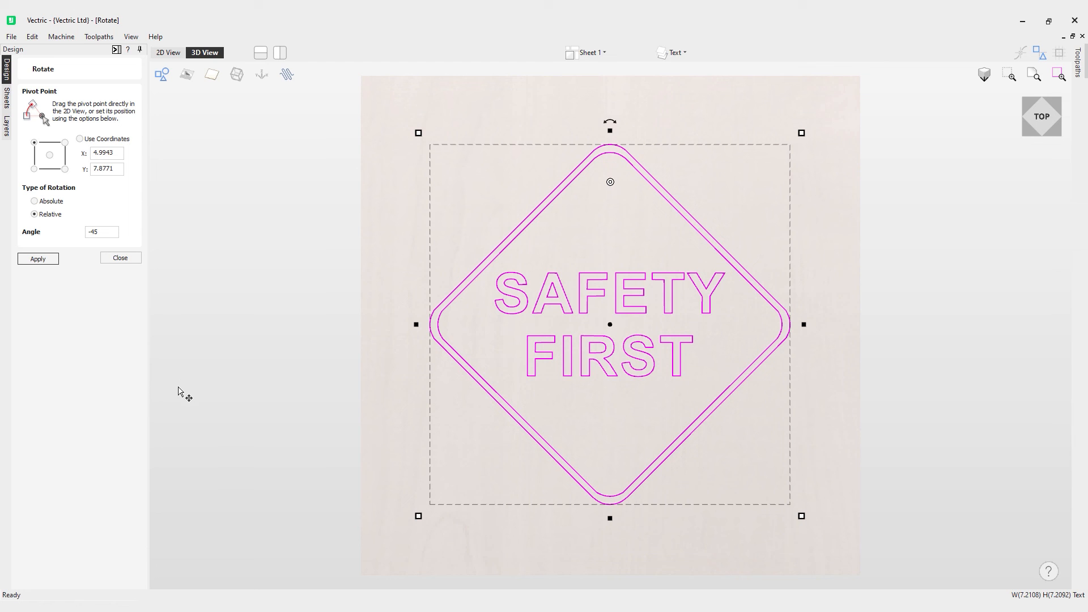